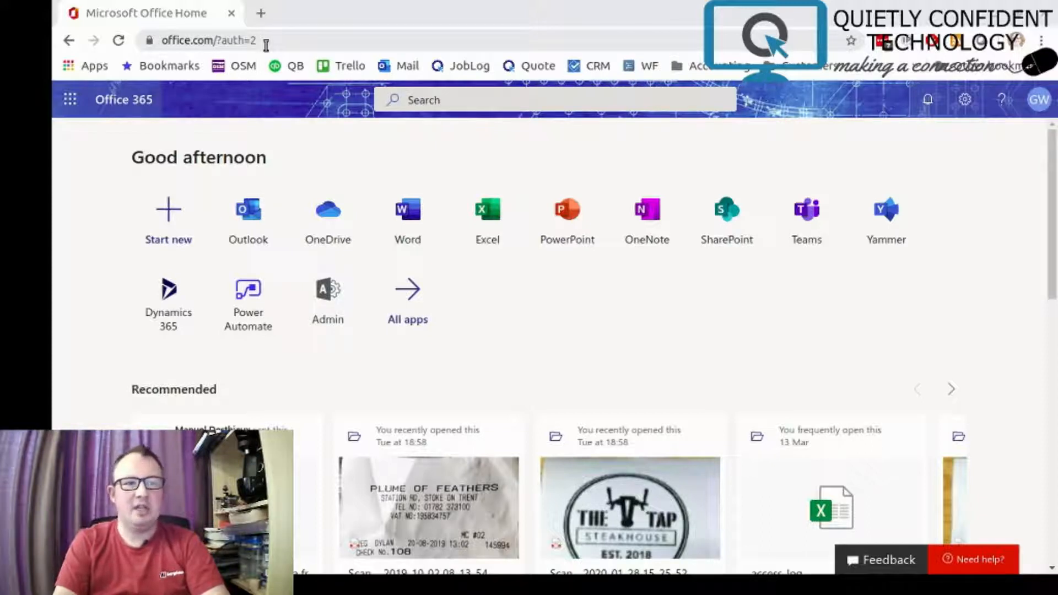
pyautogui.moveTo(328, 216)
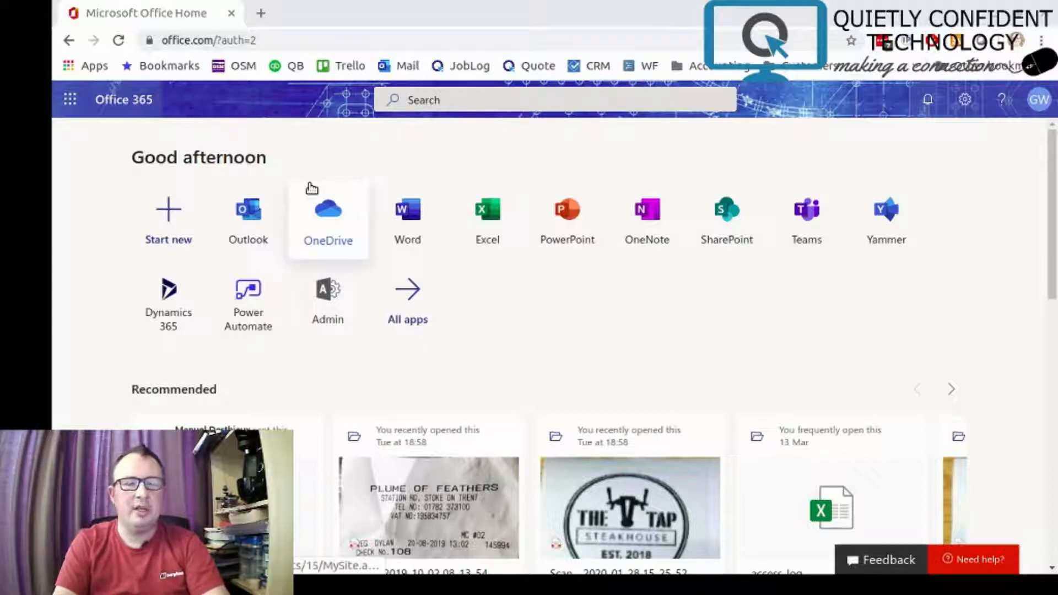
pyautogui.moveTo(247, 219)
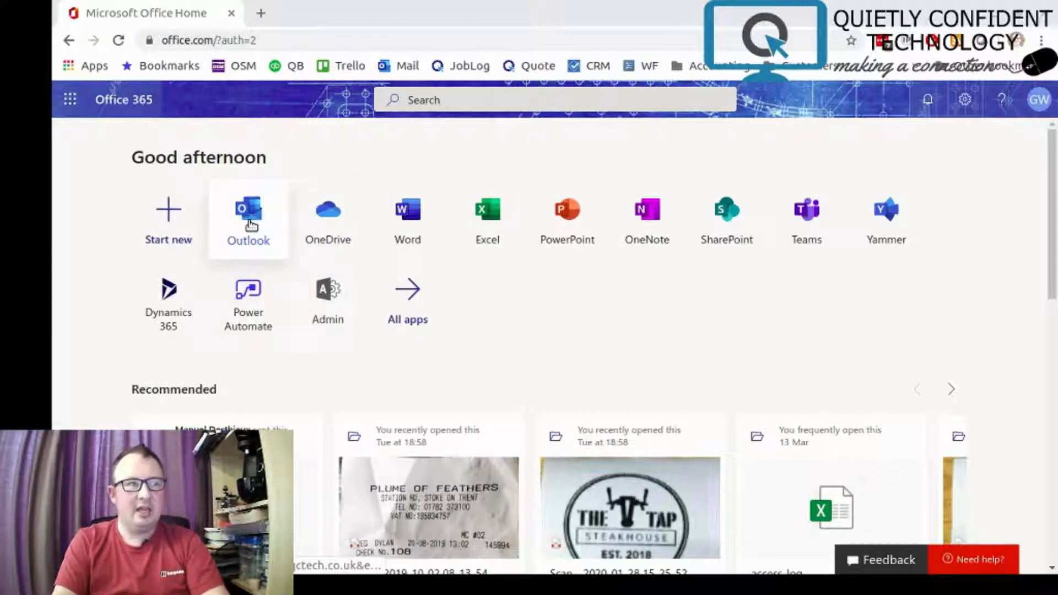
# Launch Outlook on the web from the Outlook tile on the Office 365 home page
pyautogui.click(247, 219)
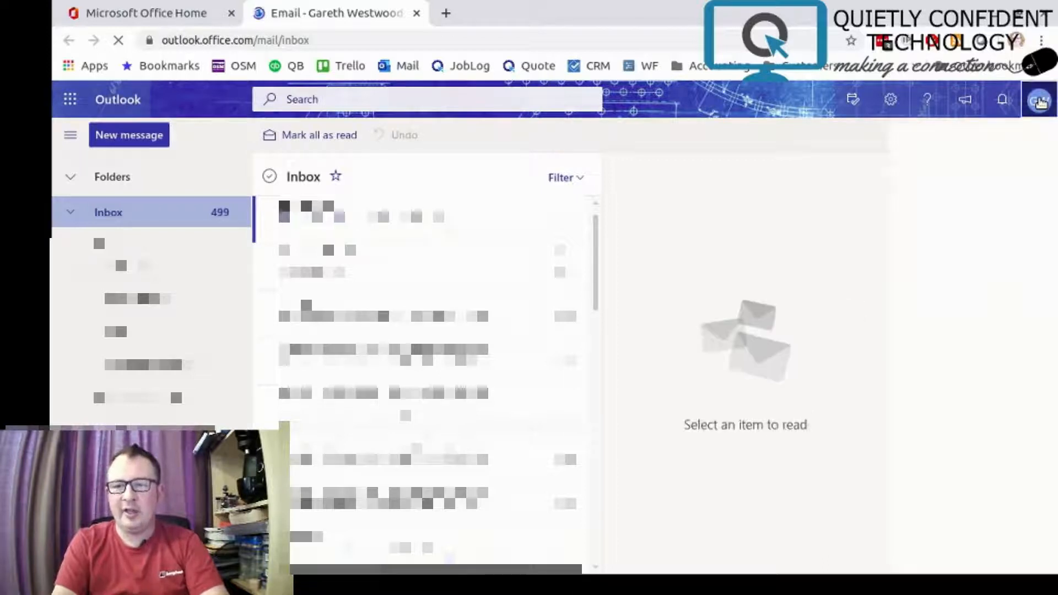
# Open the Enquiries Mailbox (enq…qctech.co.uk) through 'Open another mailbox'
pyautogui.click(1041, 99)
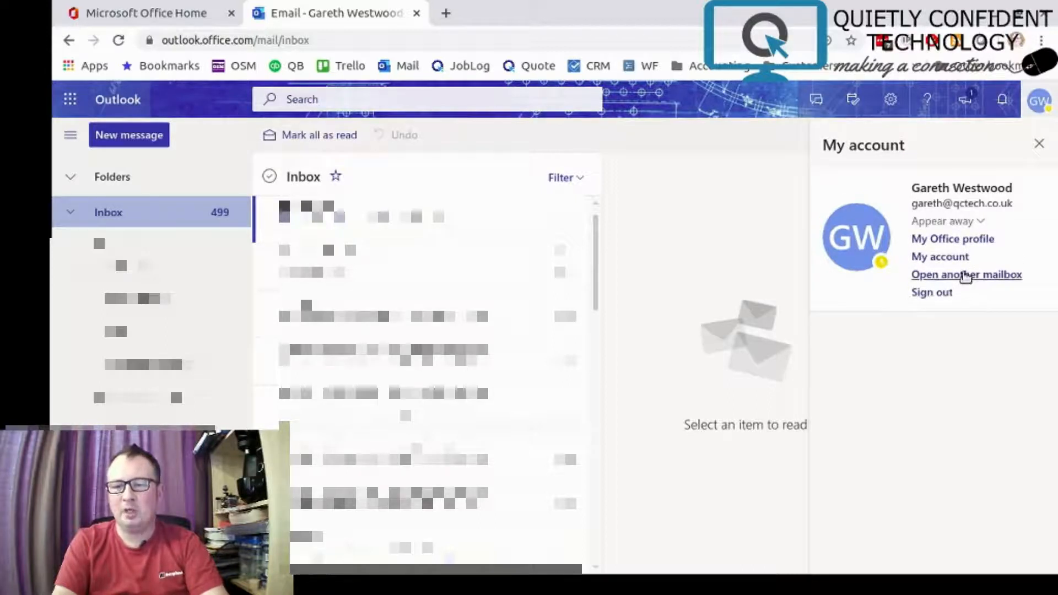
pyautogui.click(965, 274)
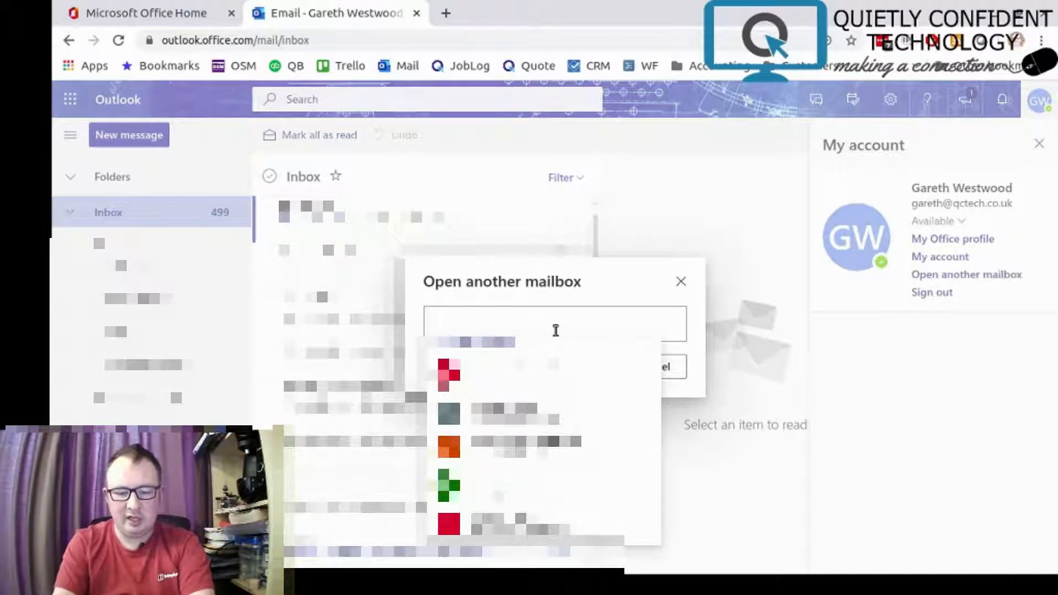
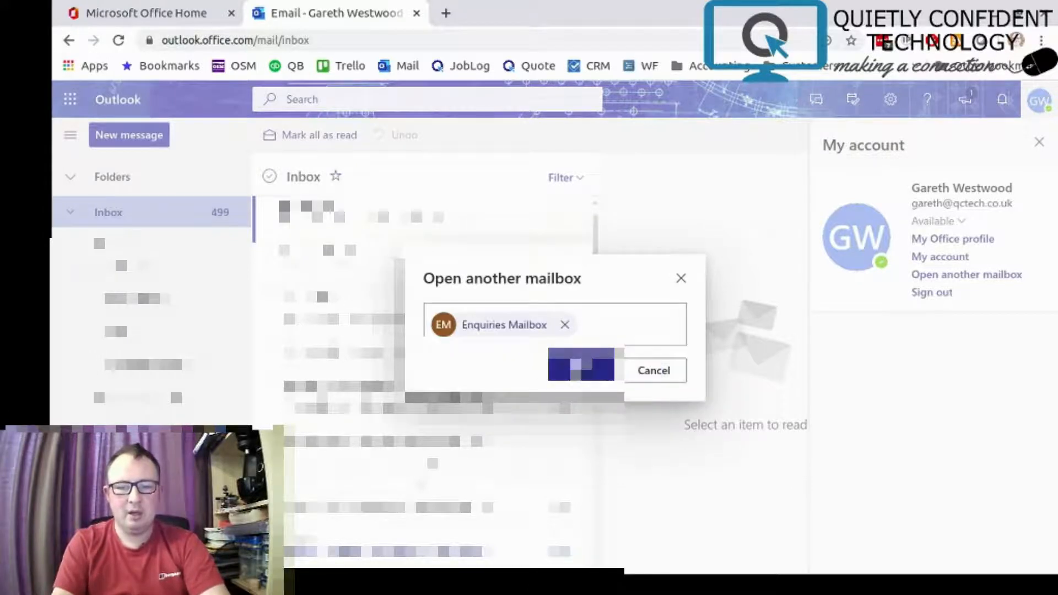
pyautogui.click(582, 369)
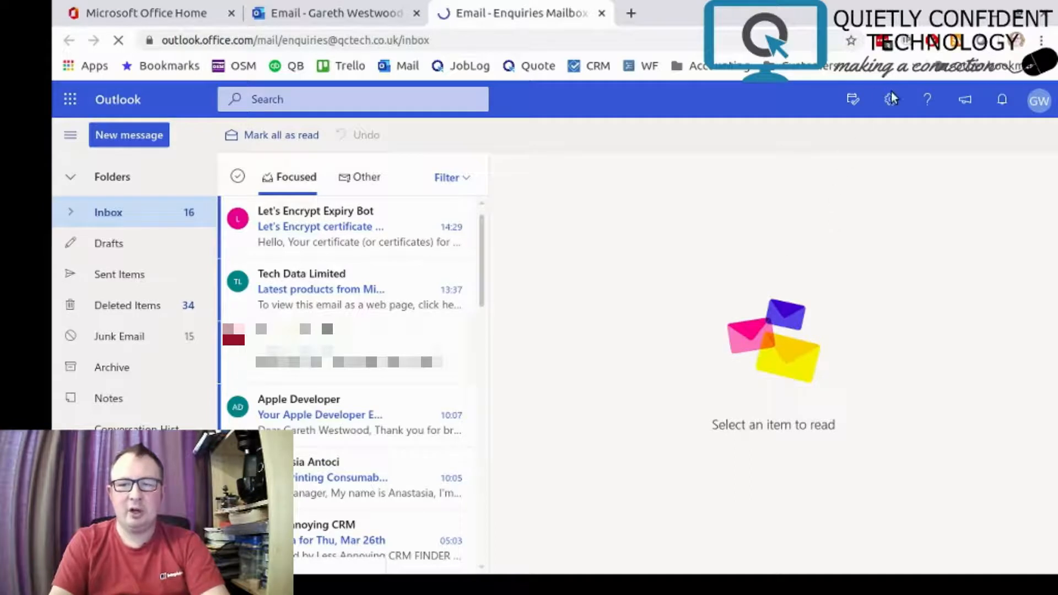
# Search the Outlook settings for 'auto' to find Automatic replies
pyautogui.click(890, 99)
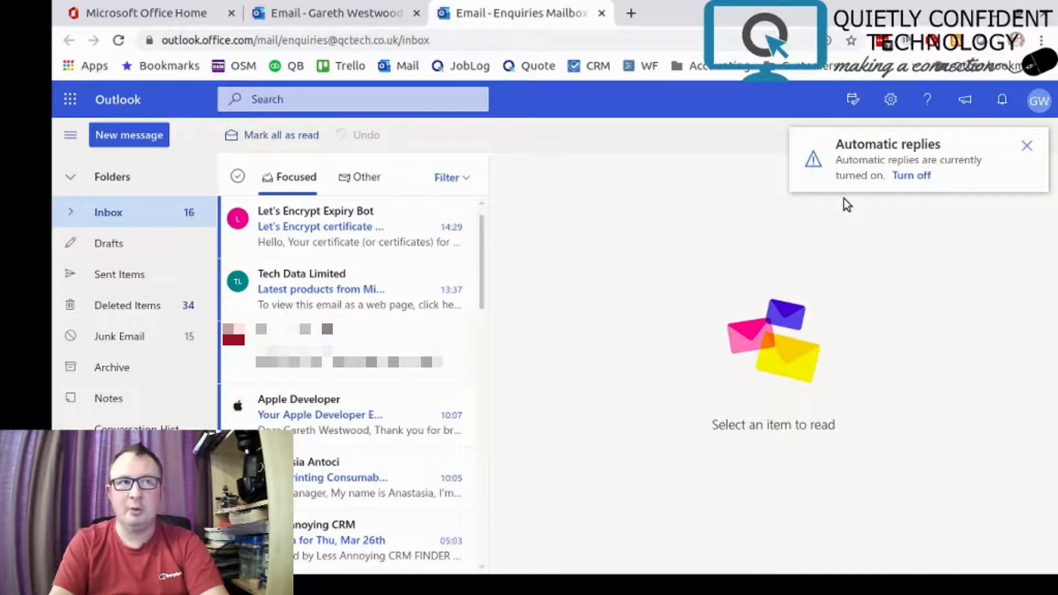
pyautogui.moveTo(871, 167)
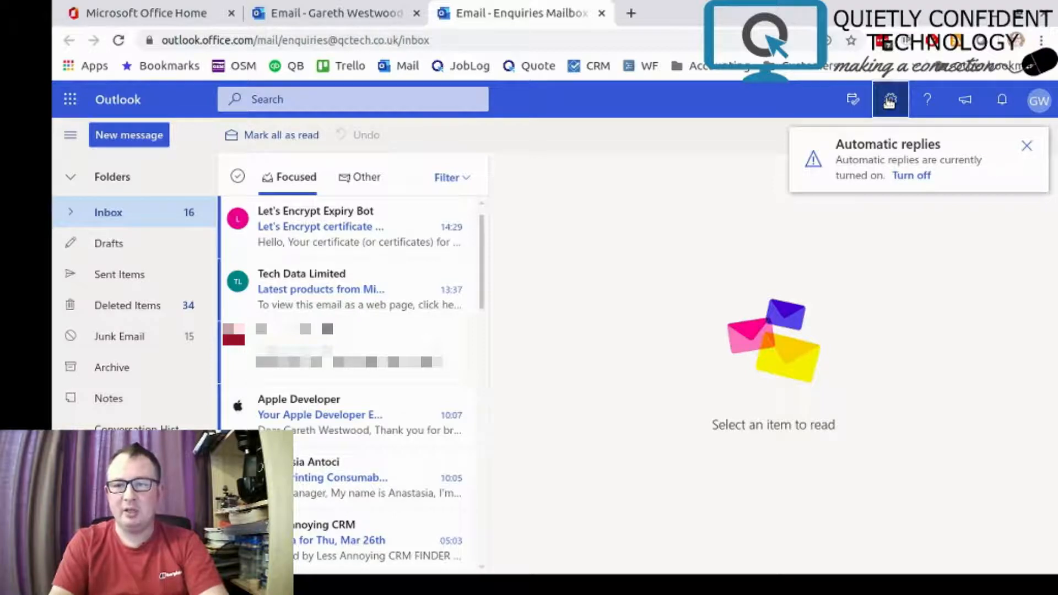
pyautogui.click(889, 99)
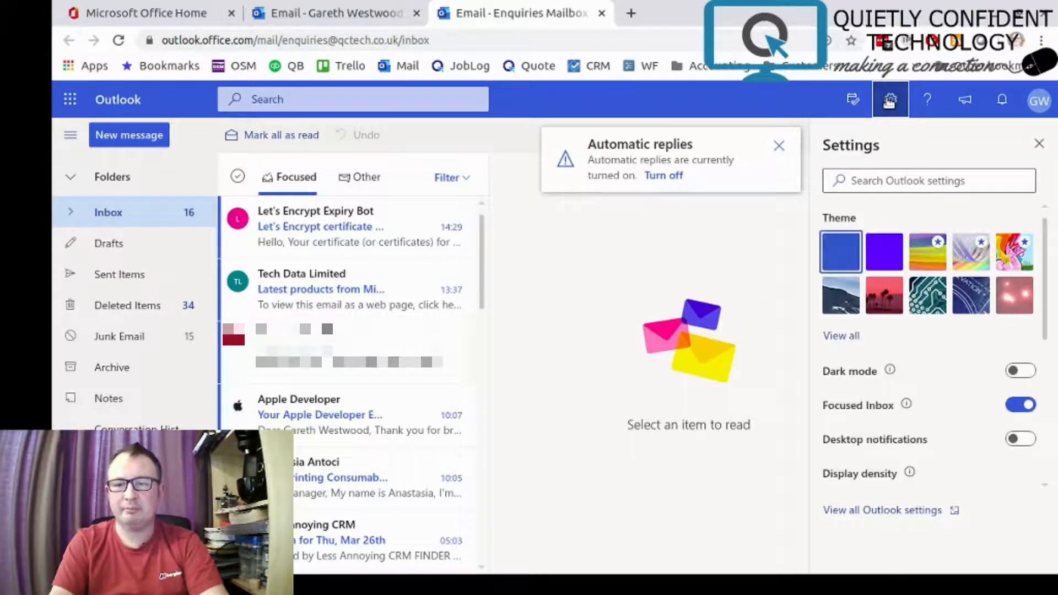
pyautogui.click(929, 180)
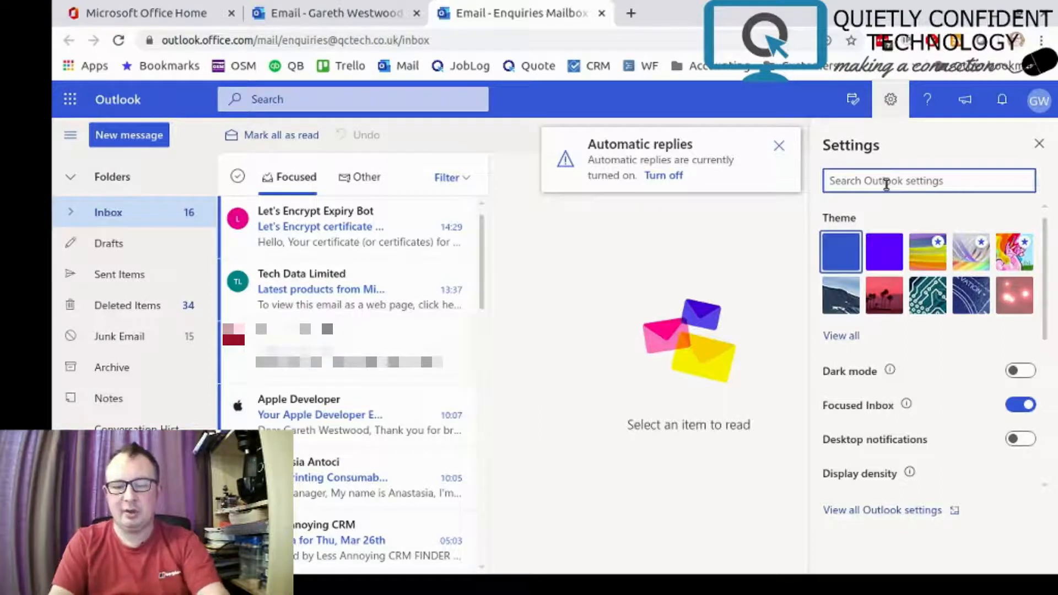
pyautogui.write('aut')
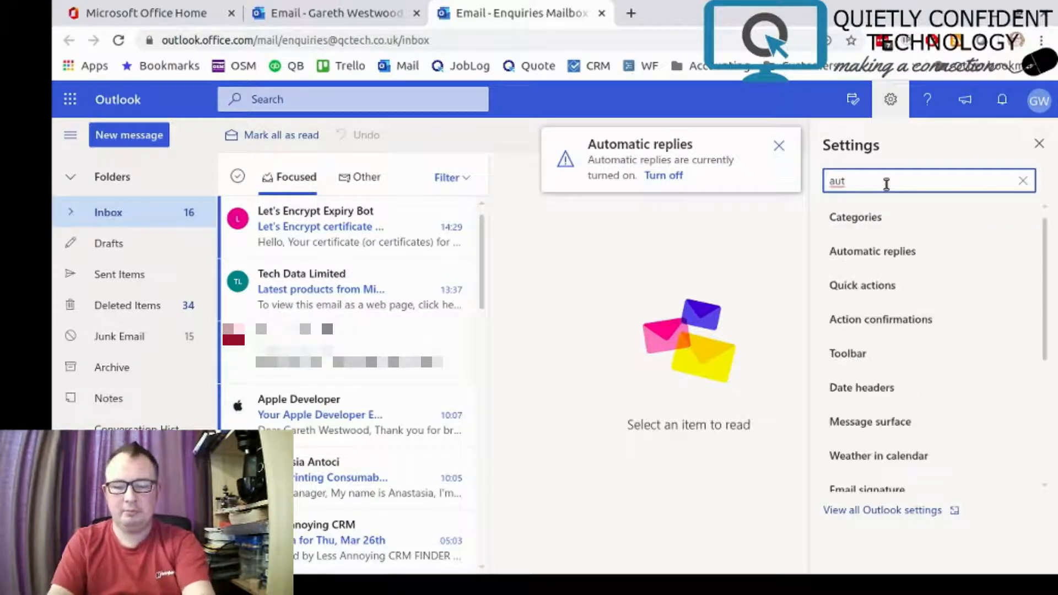
pyautogui.write('o')
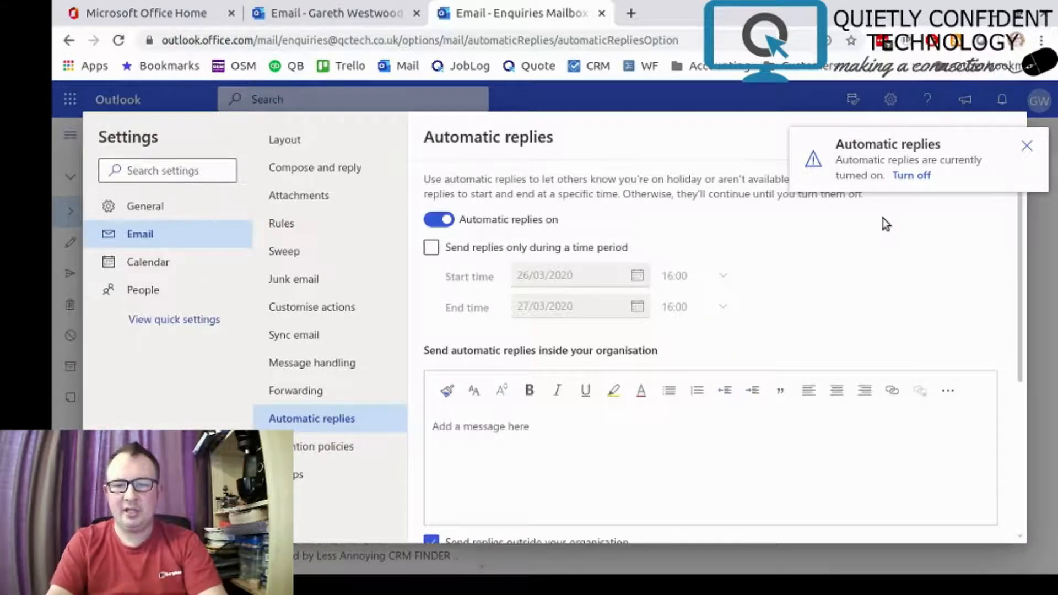
# Toggle automatic replies off and back on, keeping replies outside the organisation
pyautogui.click(431, 247)
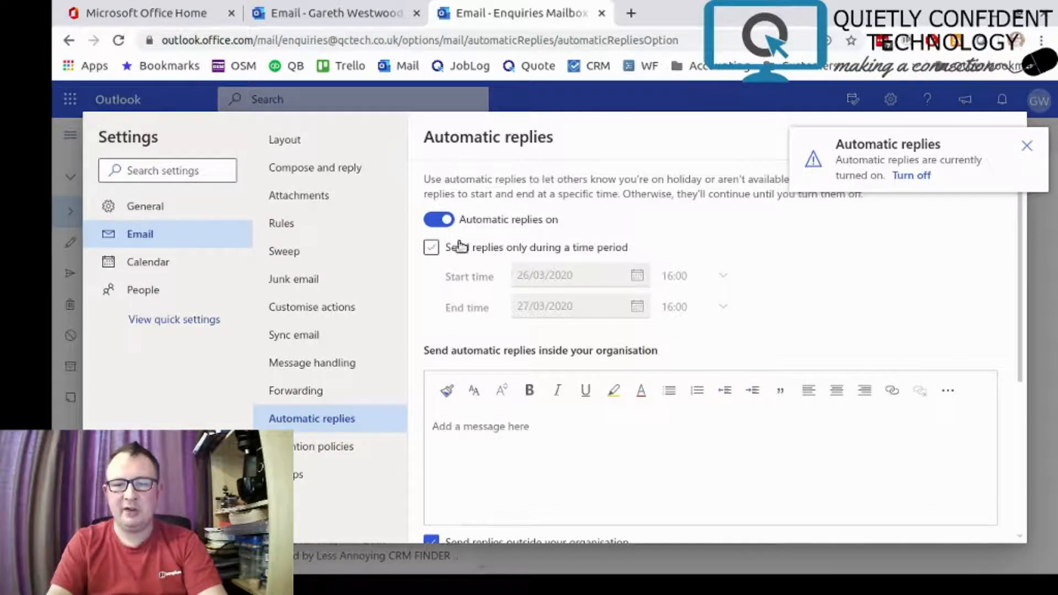
pyautogui.click(437, 219)
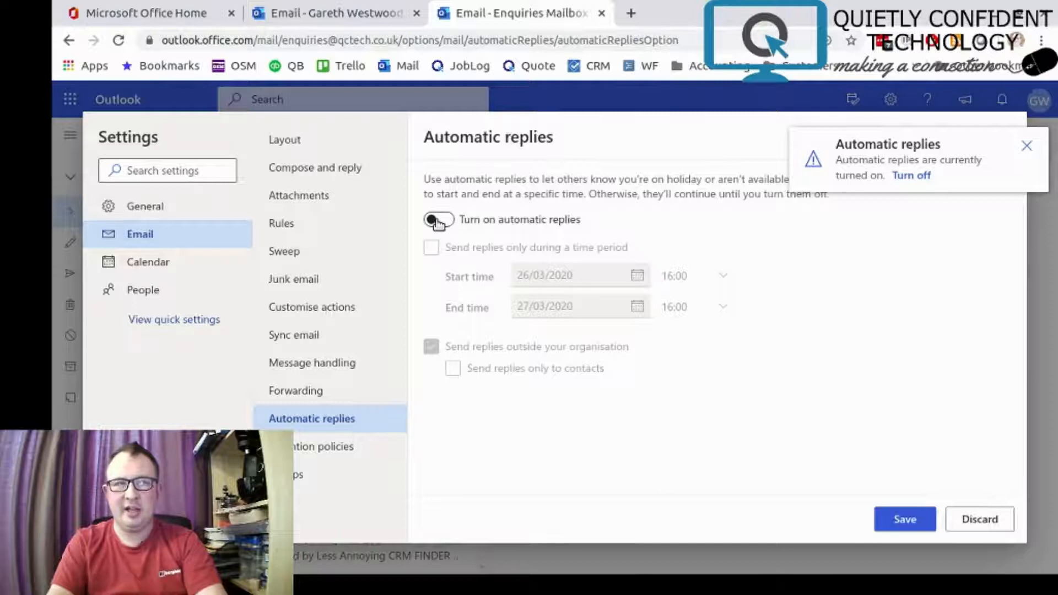
pyautogui.click(438, 220)
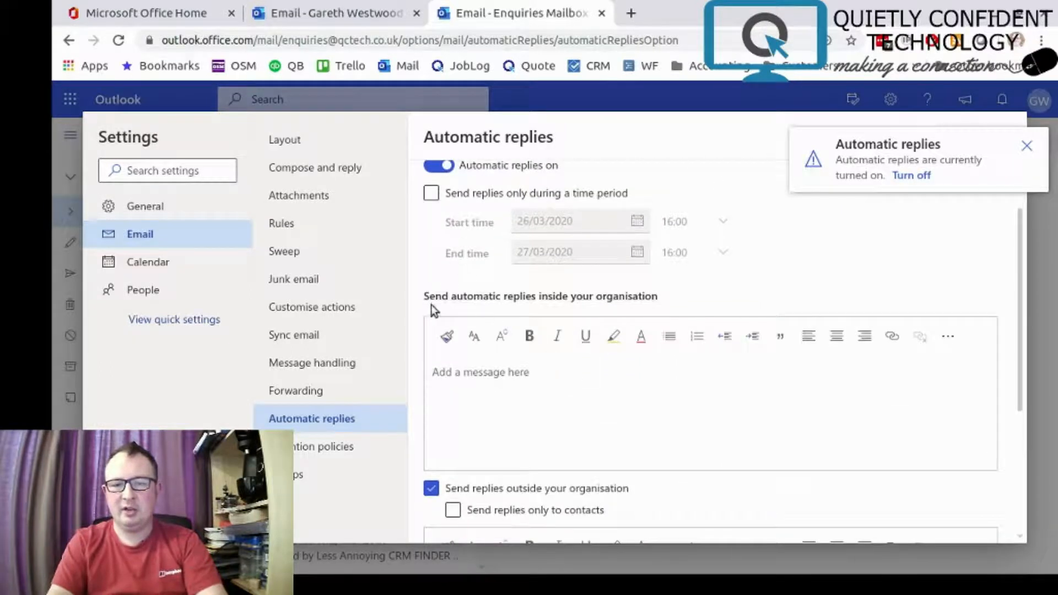
pyautogui.moveTo(625, 310)
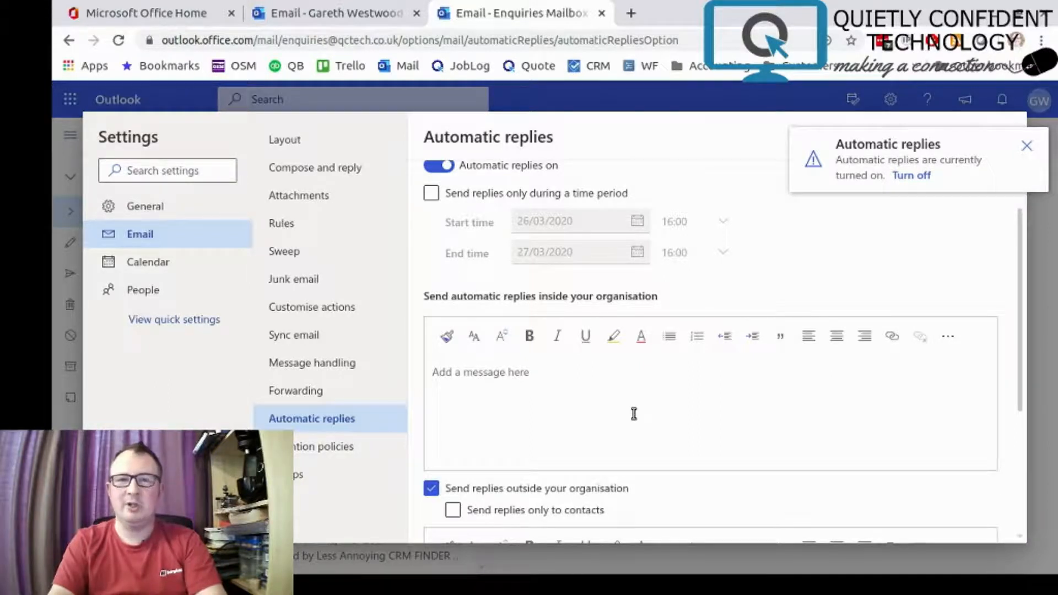
pyautogui.scroll(-3)
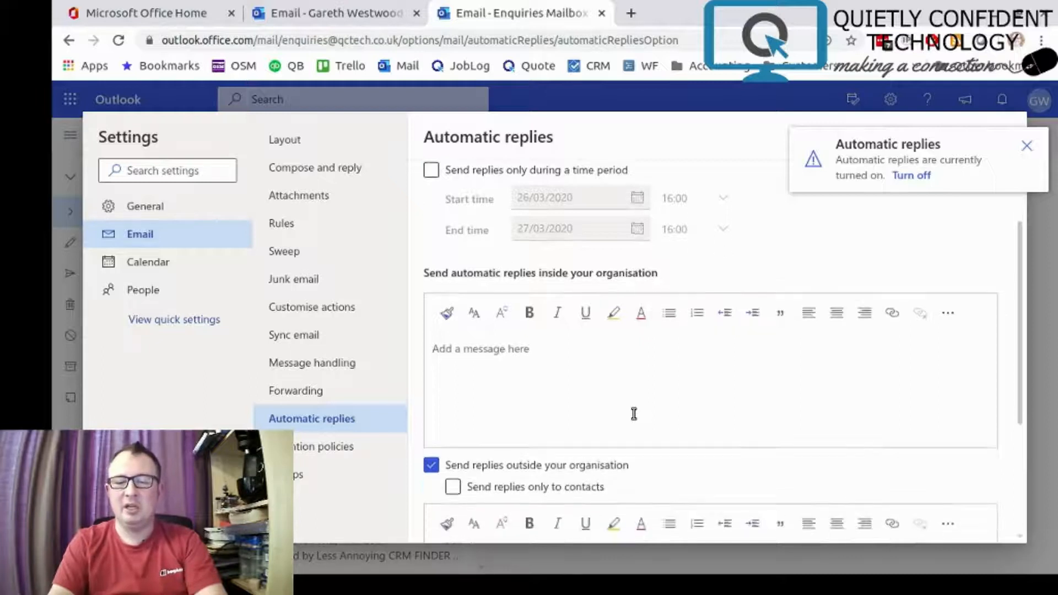
pyautogui.scroll(-3)
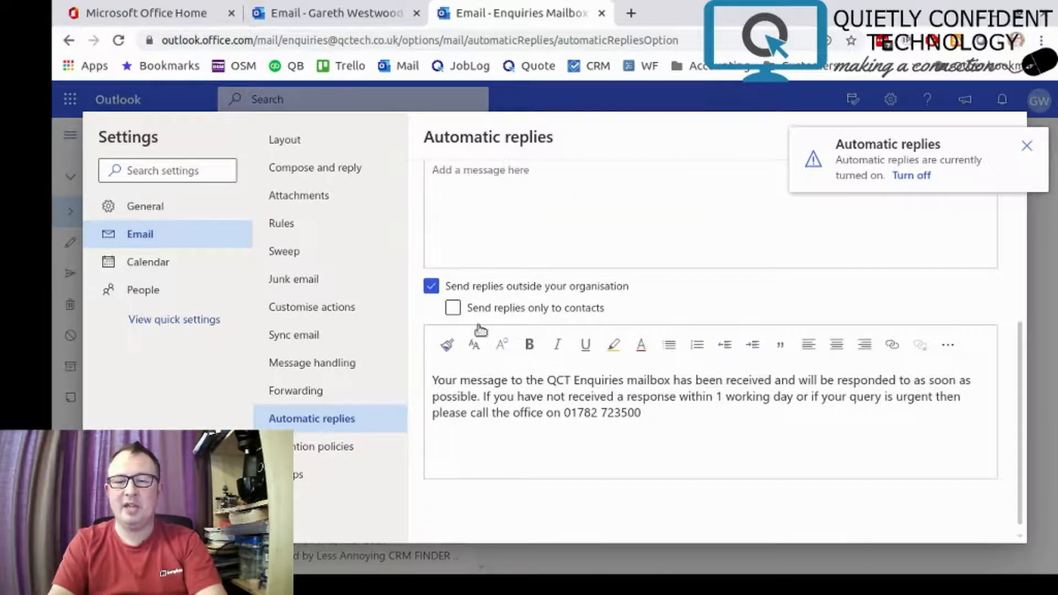
pyautogui.click(452, 307)
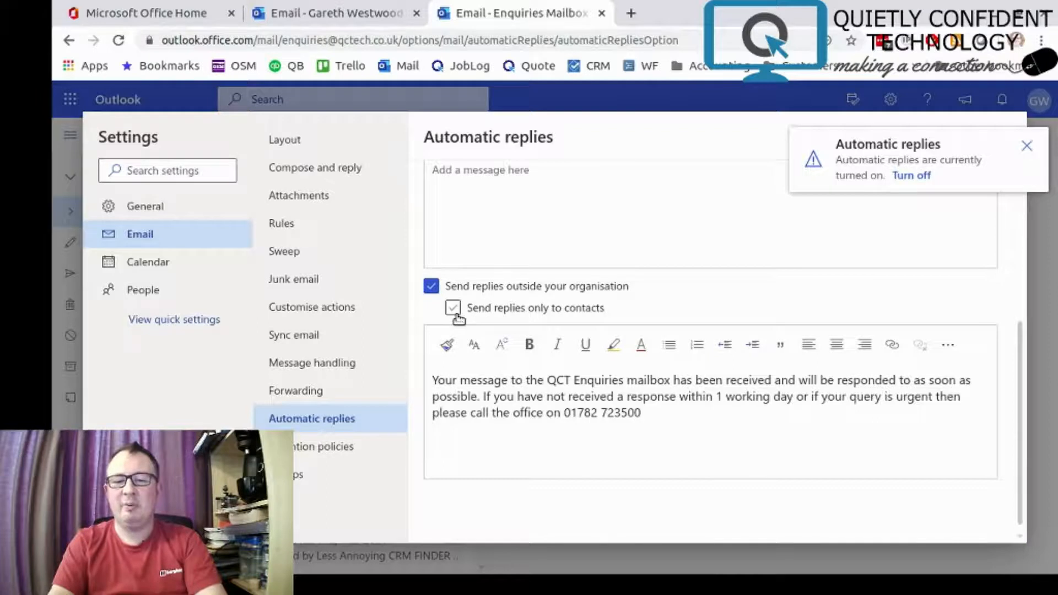
pyautogui.click(452, 308)
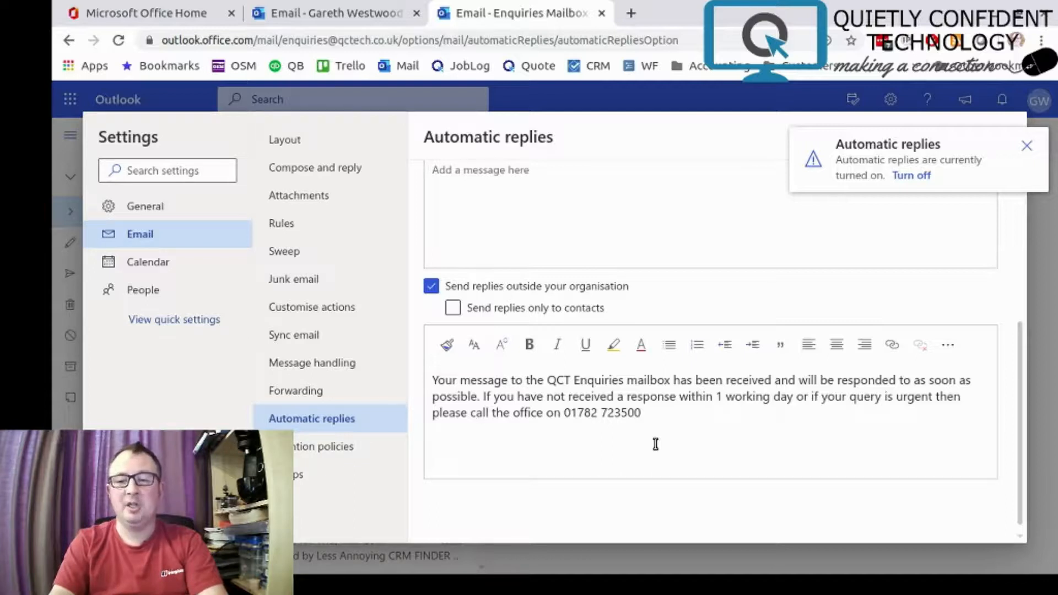
pyautogui.click(452, 308)
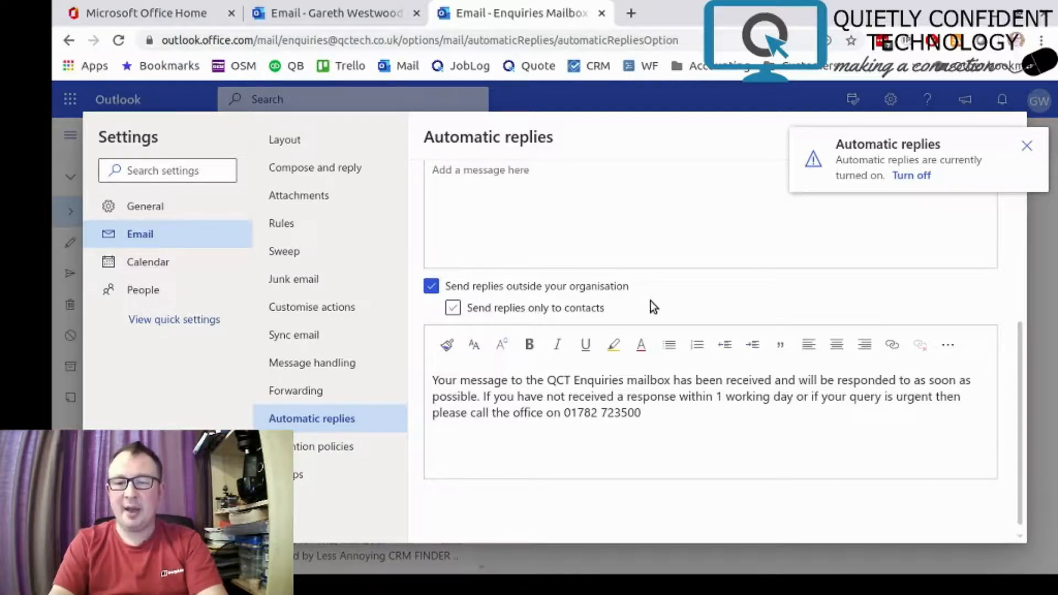
# Scroll to the top and dismiss the automatic replies notification
pyautogui.scroll(3)
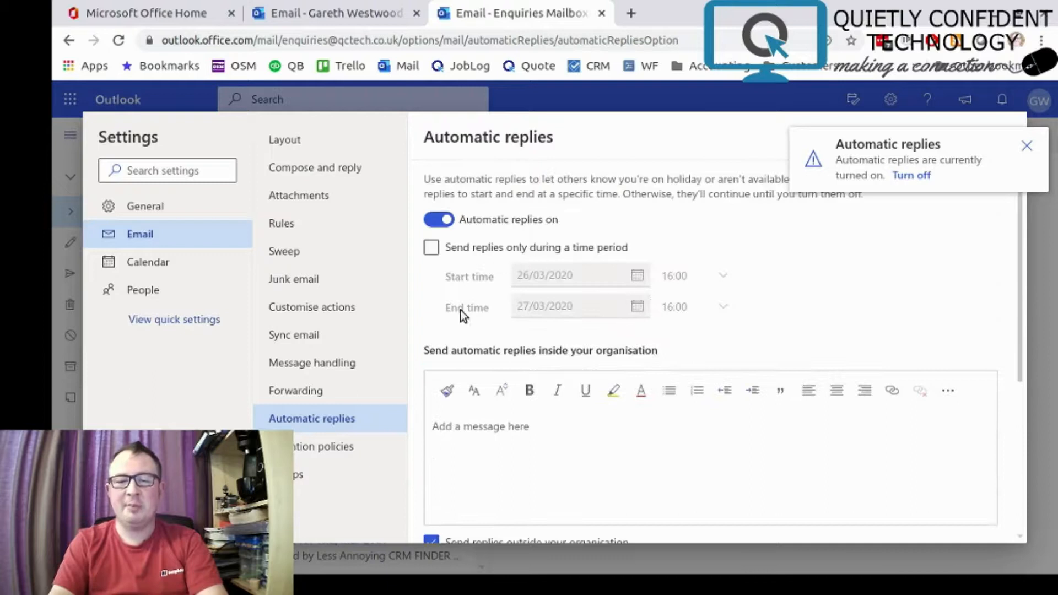
pyautogui.moveTo(674, 299)
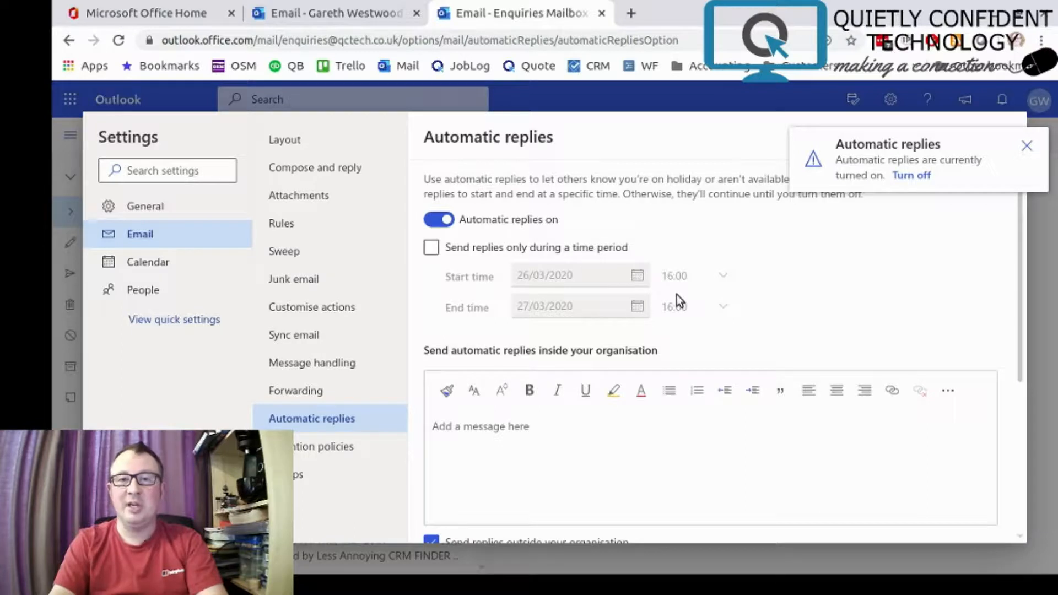
pyautogui.moveTo(526, 290)
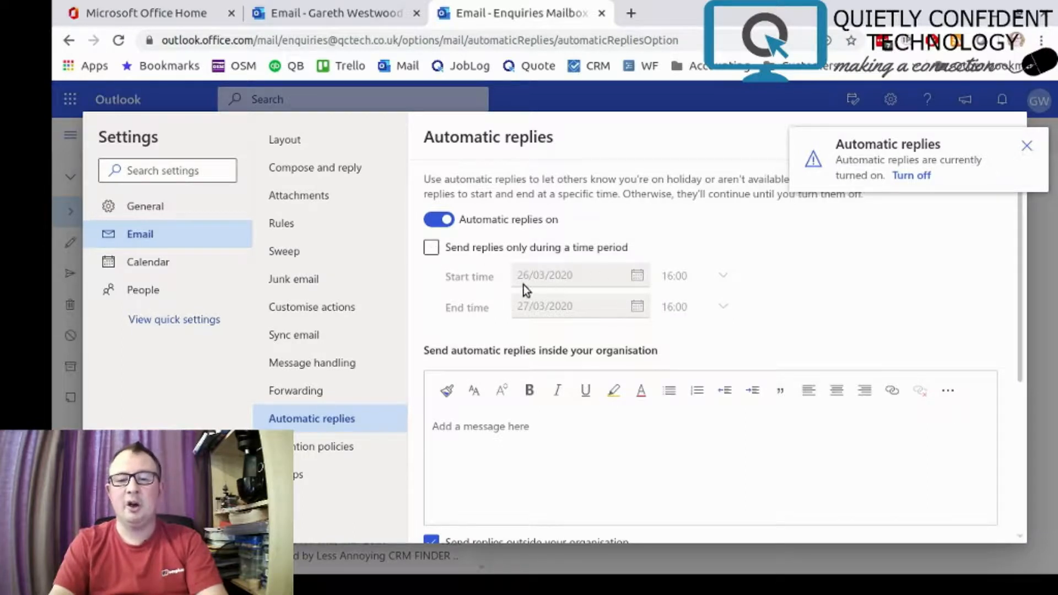
pyautogui.moveTo(700, 293)
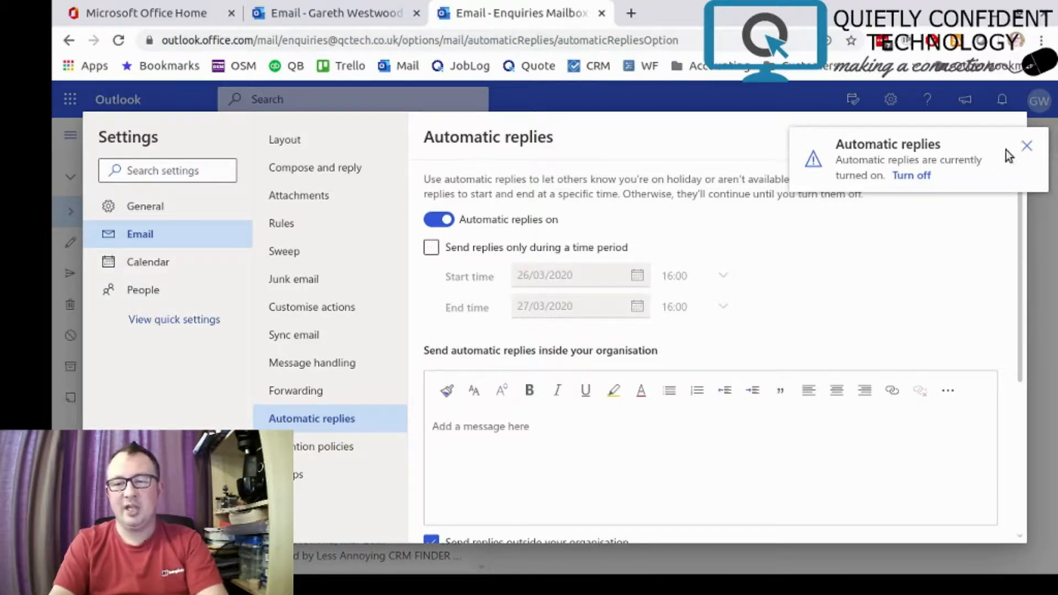
pyautogui.click(1026, 145)
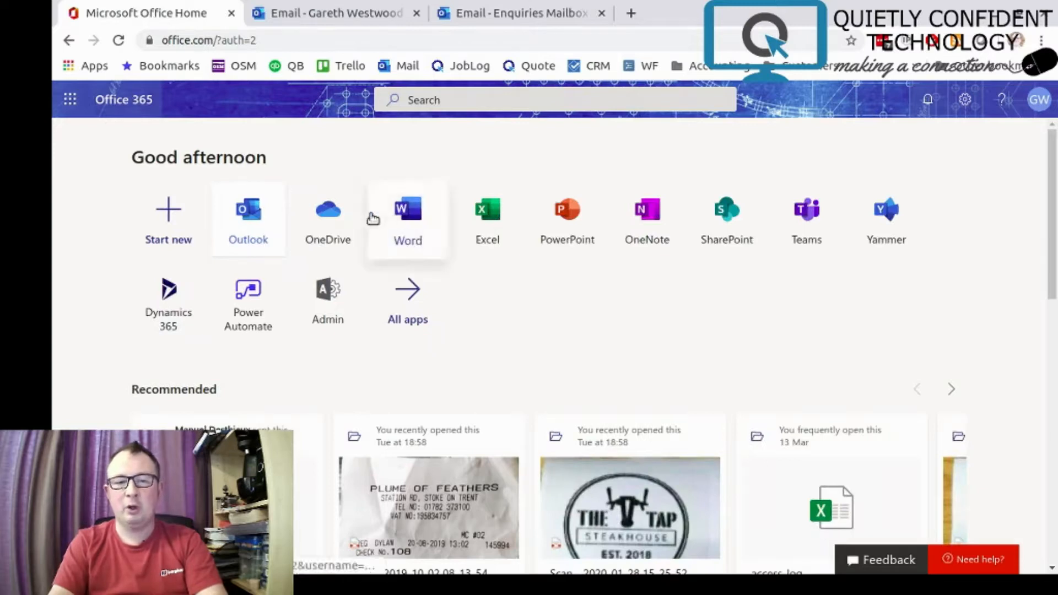
# Switch to the personal Outlook mailbox tab
pyautogui.click(331, 12)
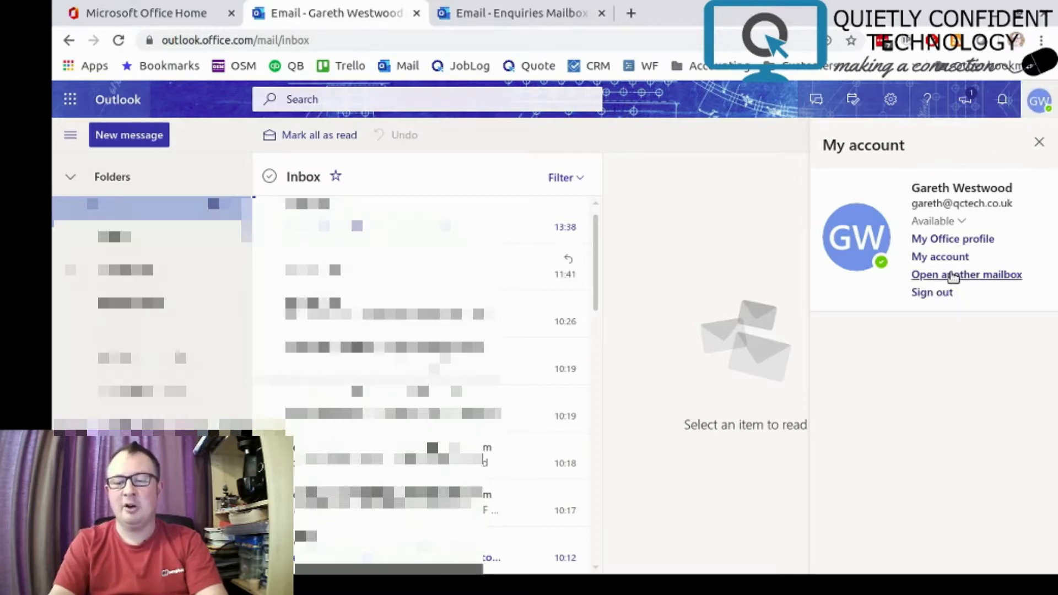
pyautogui.moveTo(776, 233)
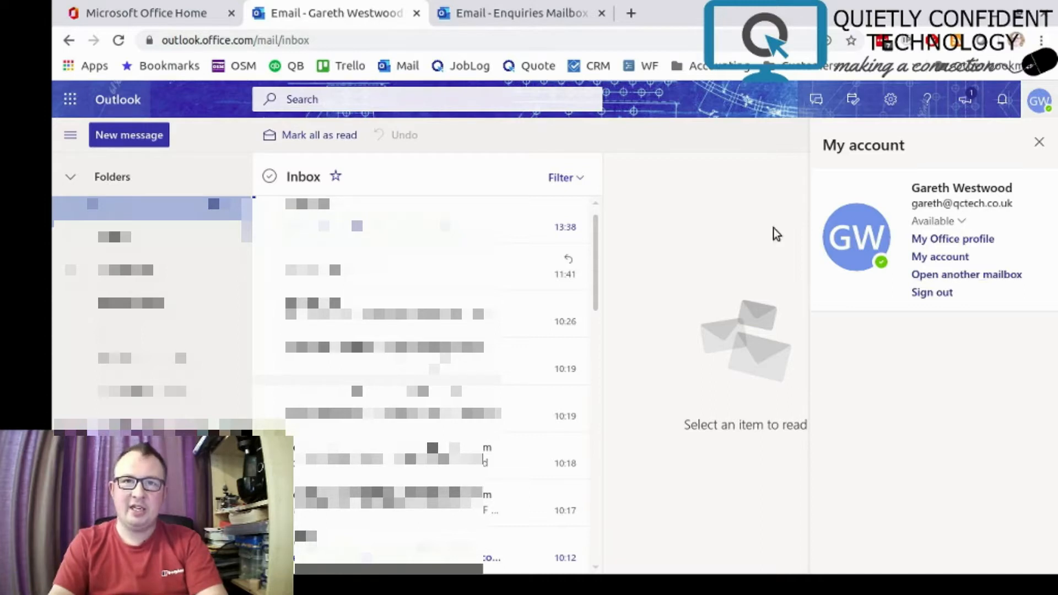
pyautogui.moveTo(520, 13)
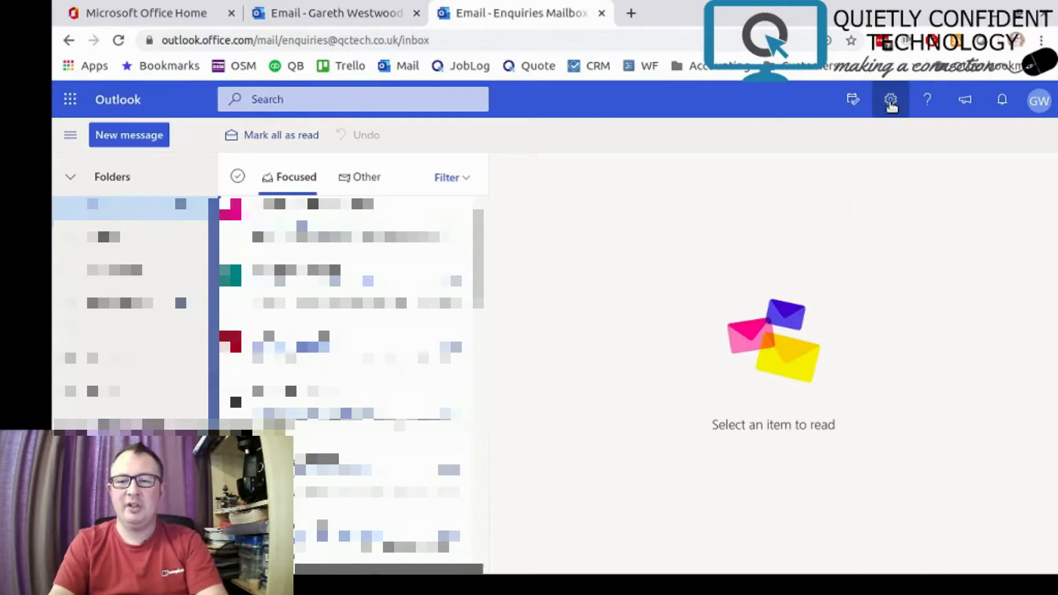
pyautogui.click(890, 99)
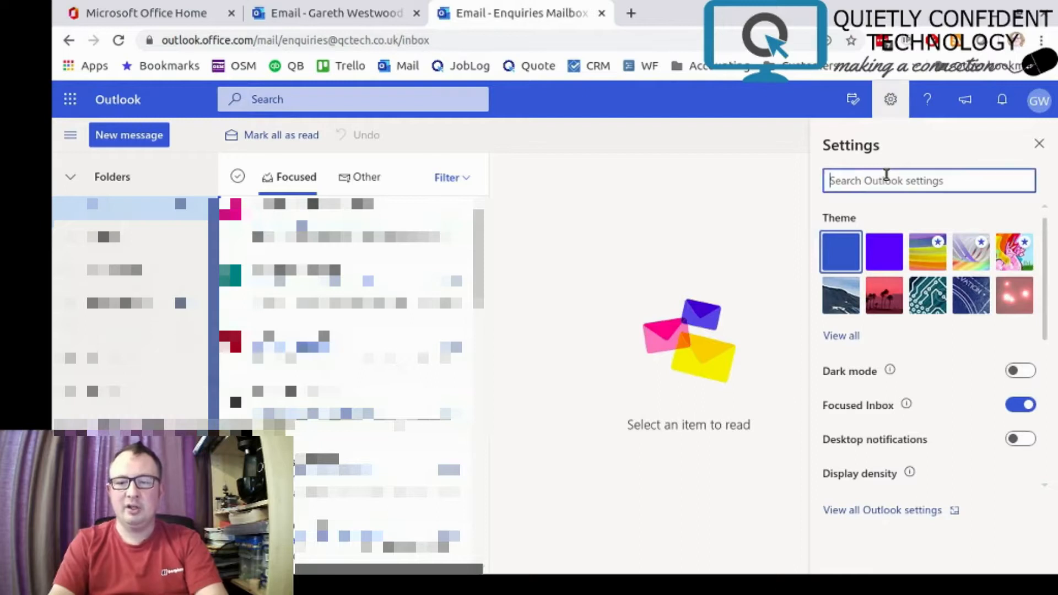
pyautogui.write('auto')
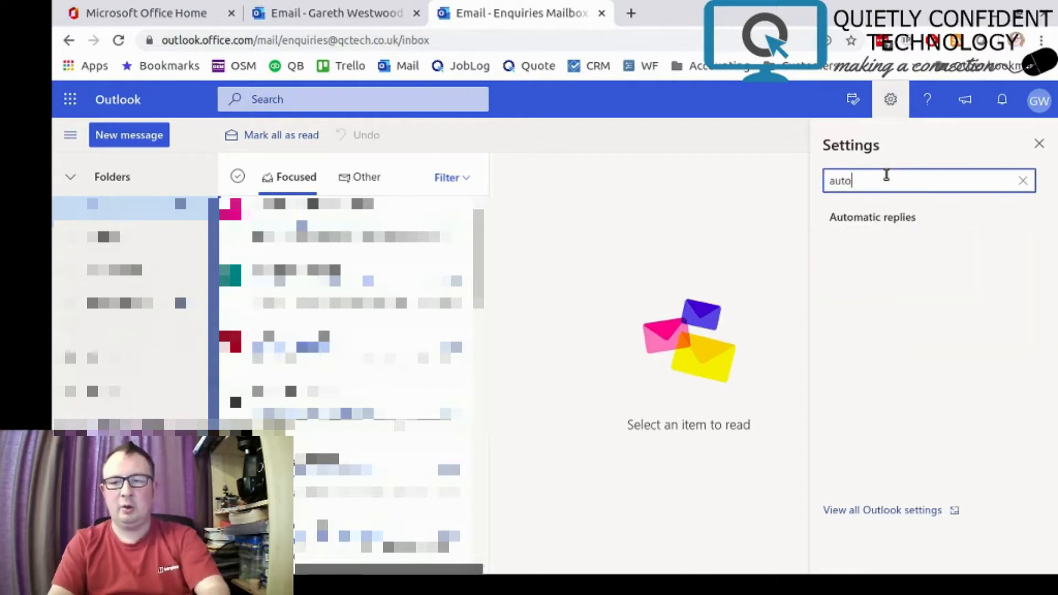
pyautogui.click(871, 217)
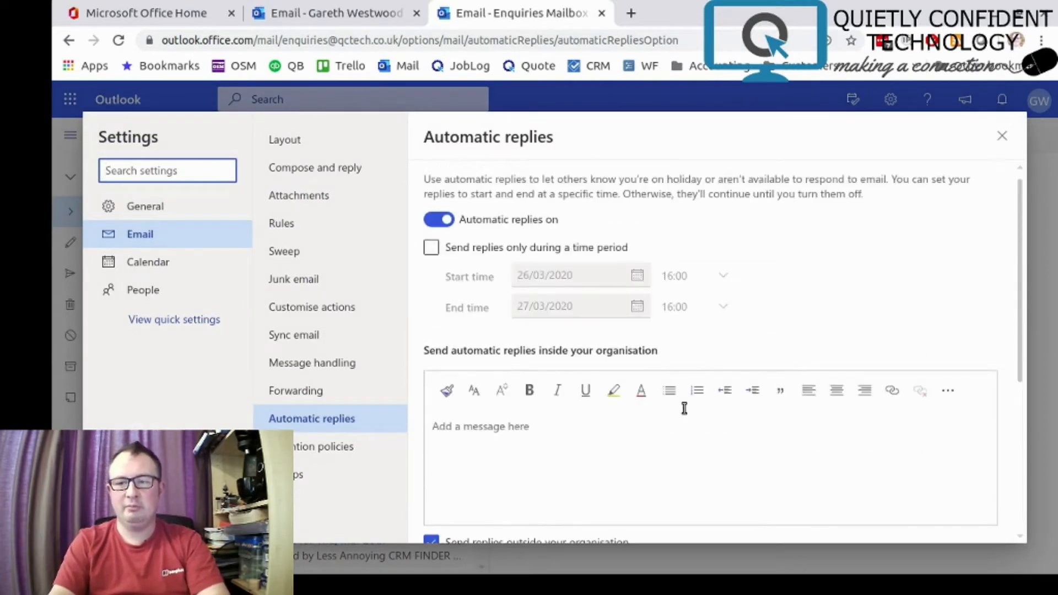
pyautogui.click(1002, 136)
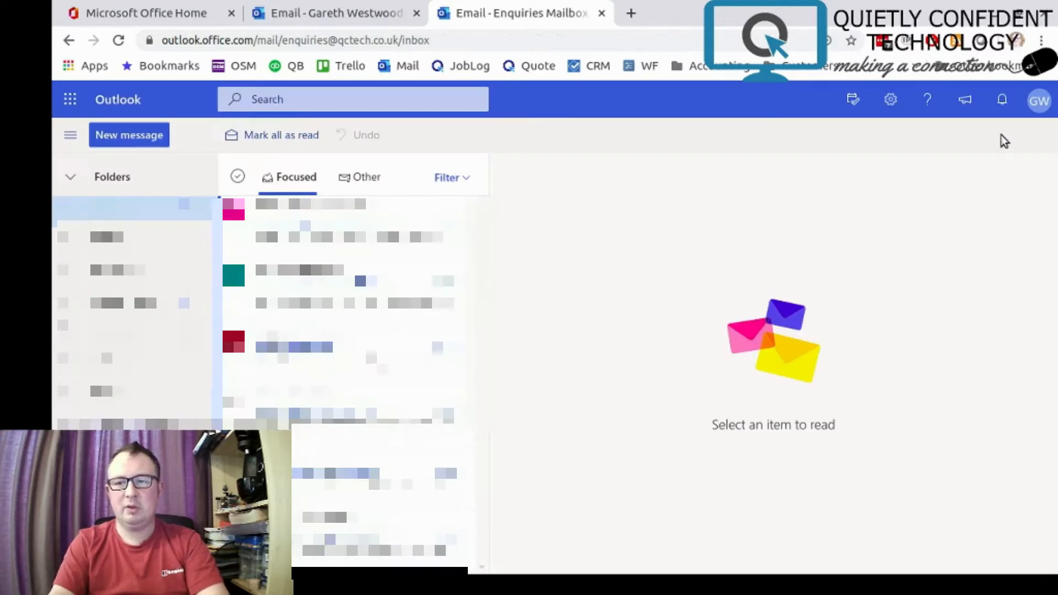